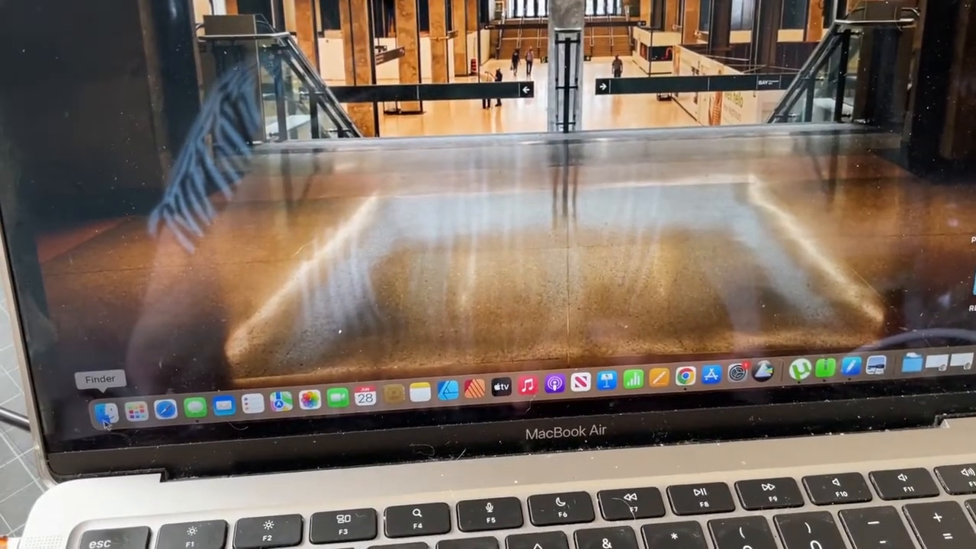
From Finder's Applications folder, scroll to the HuionTablet driver app and launch it
left_click(101, 408)
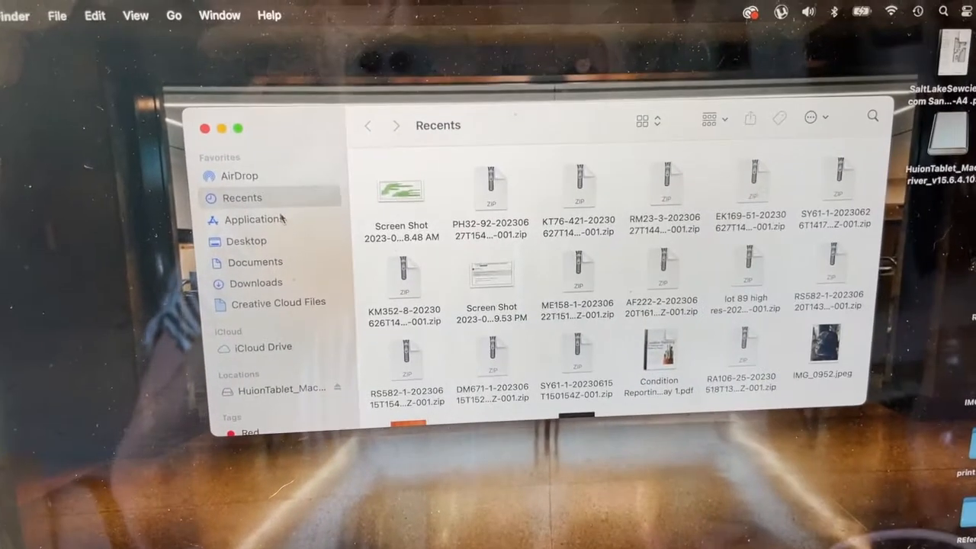
left_click(247, 220)
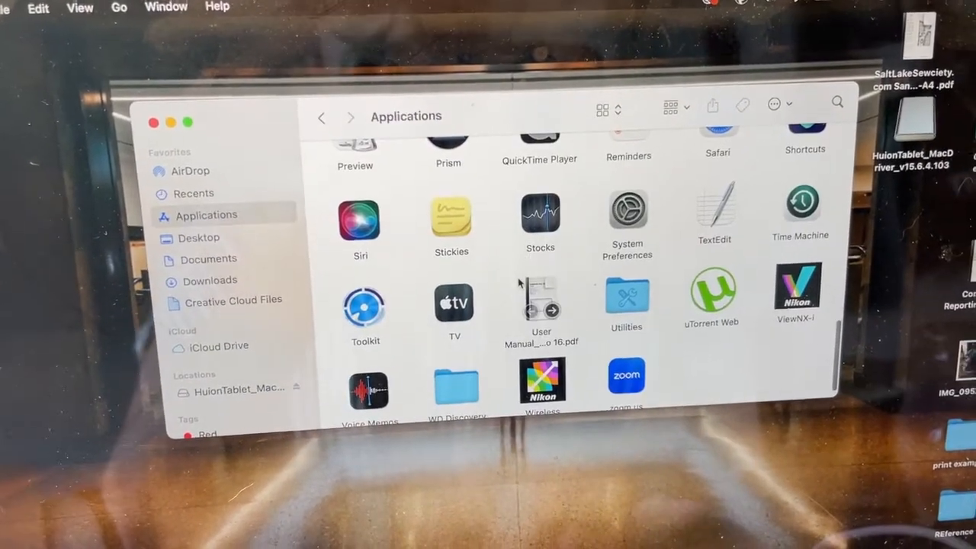
scroll("up", 3)
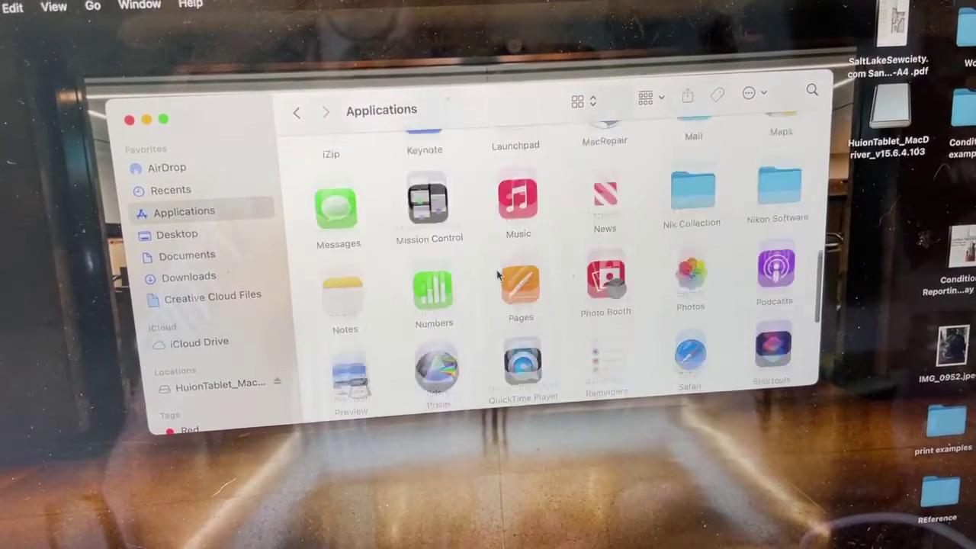
scroll("up", 3)
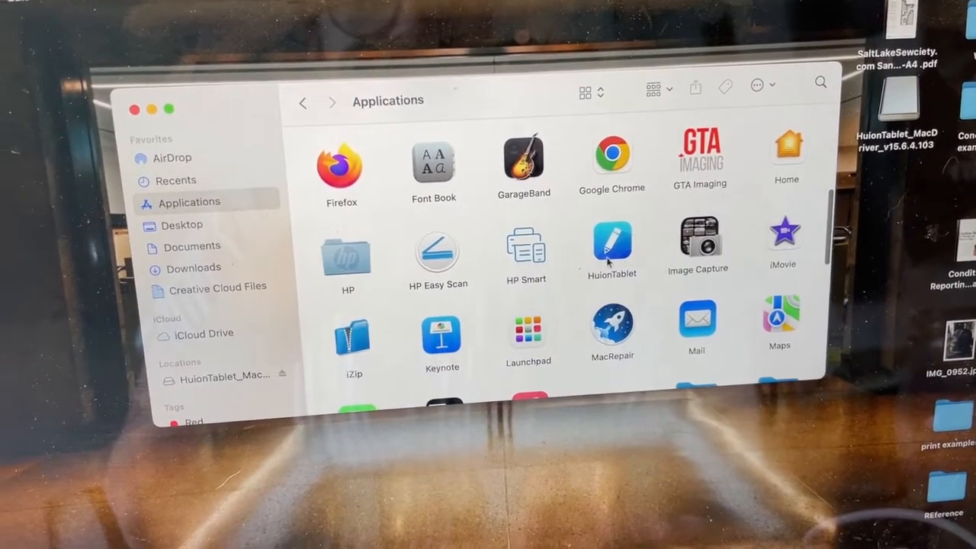
left_click(611, 247)
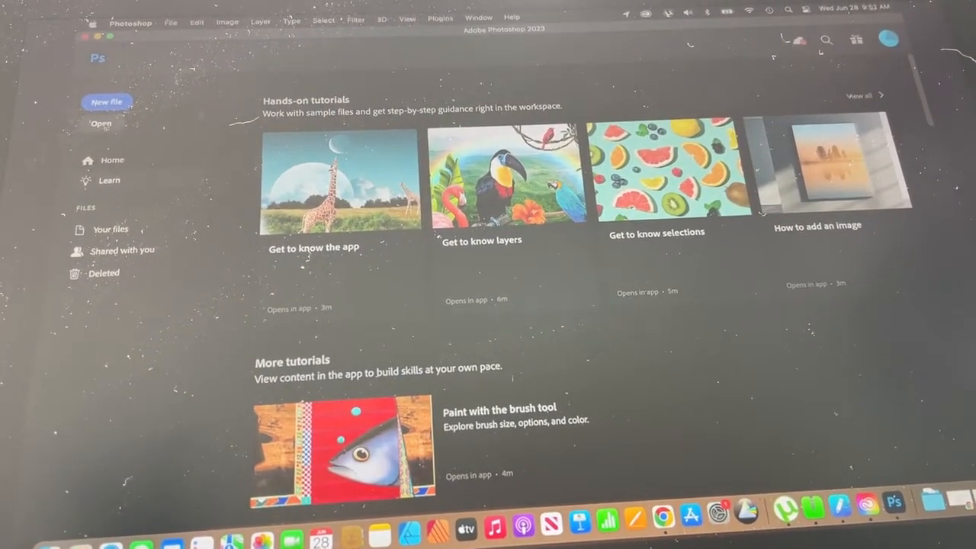
From the Home screen, open IMG_0952.jpeg from the Desktop as a new document
left_click(100, 123)
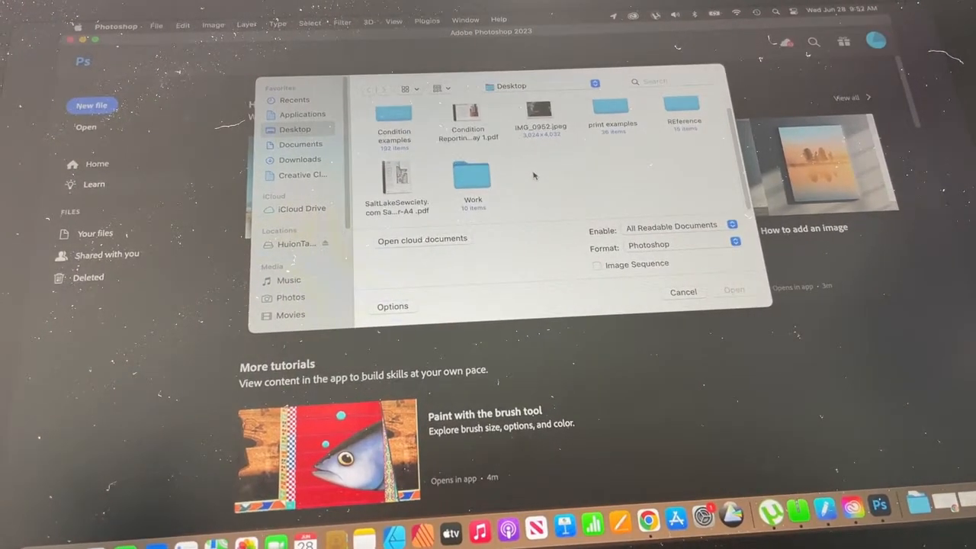
left_click(540, 107)
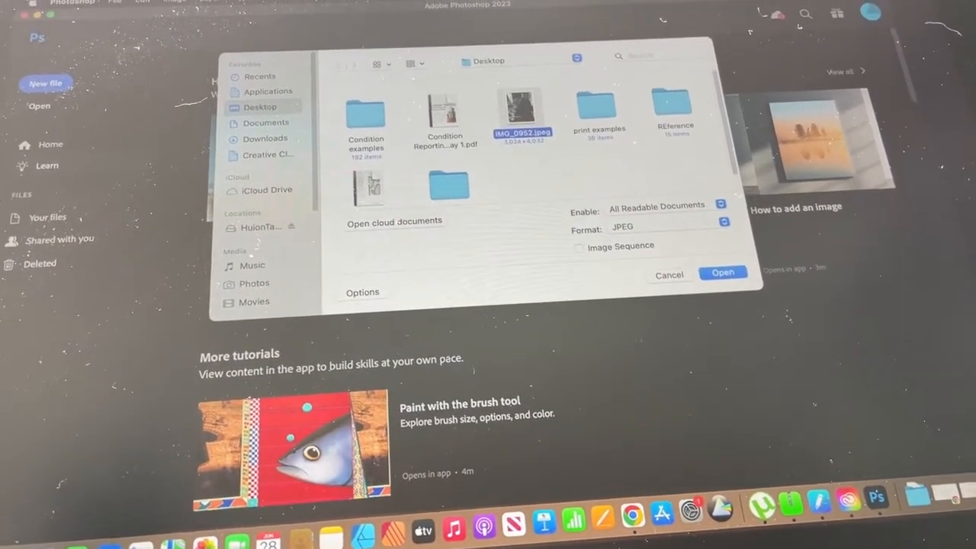
left_click(723, 272)
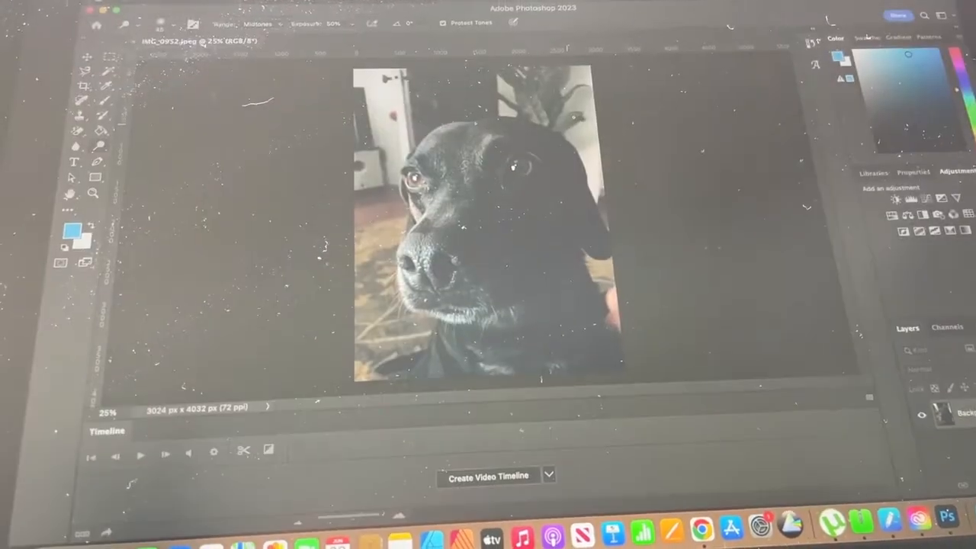